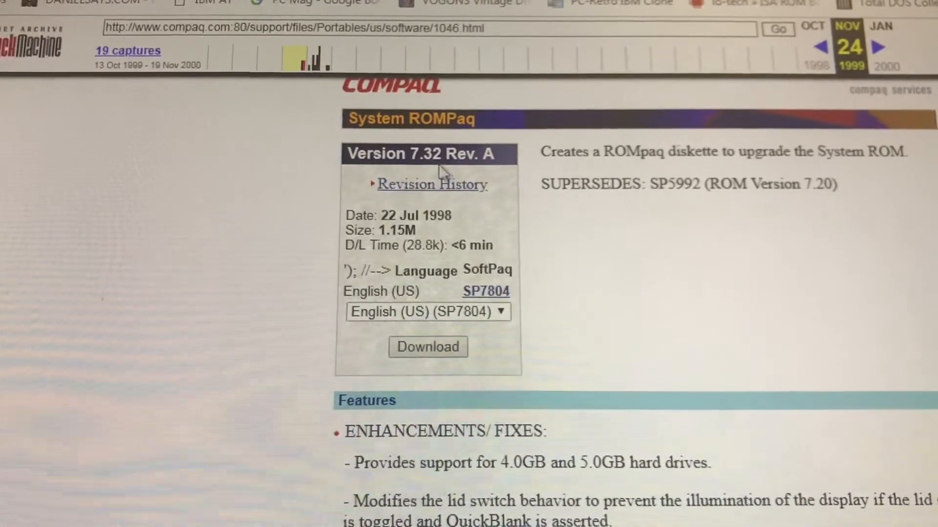
# Step: View the LTE 5000 fan page's OS driver package links and its 07.32 BIOS update note
pyautogui.moveTo(623, 185); pyautogui.dragTo(789, 185)
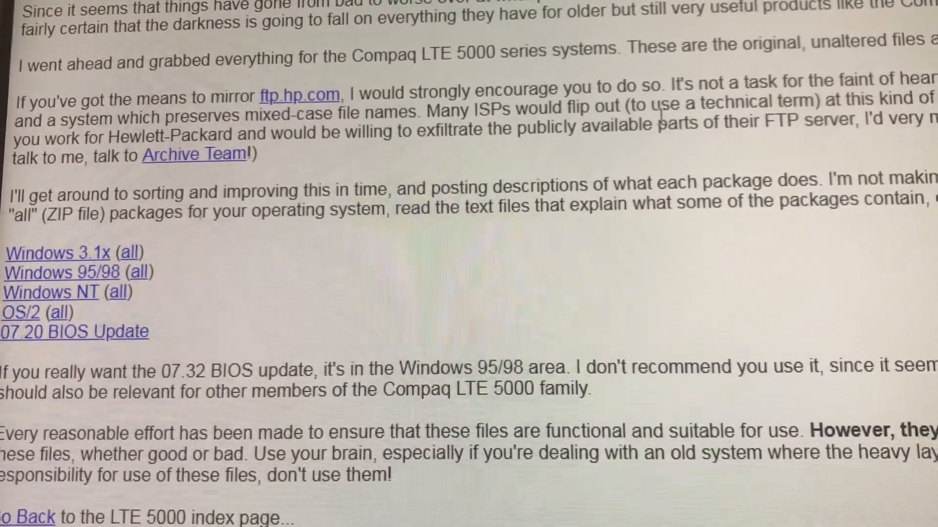
pyautogui.moveTo(71, 98); pyautogui.dragTo(209, 97)
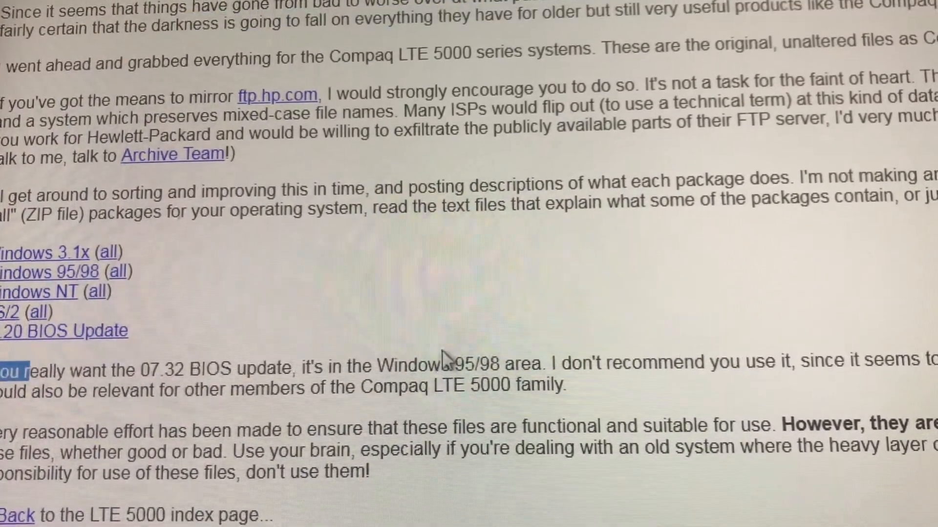
pyautogui.scroll(-3)
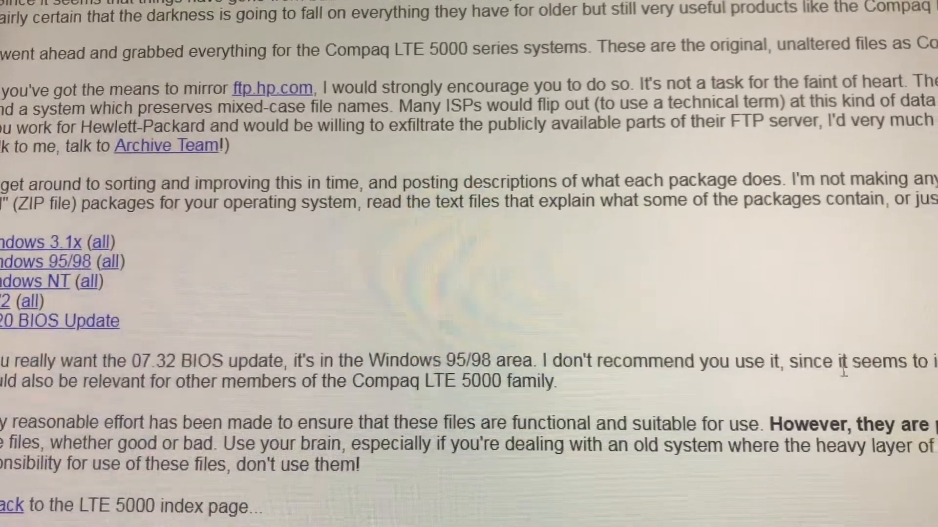